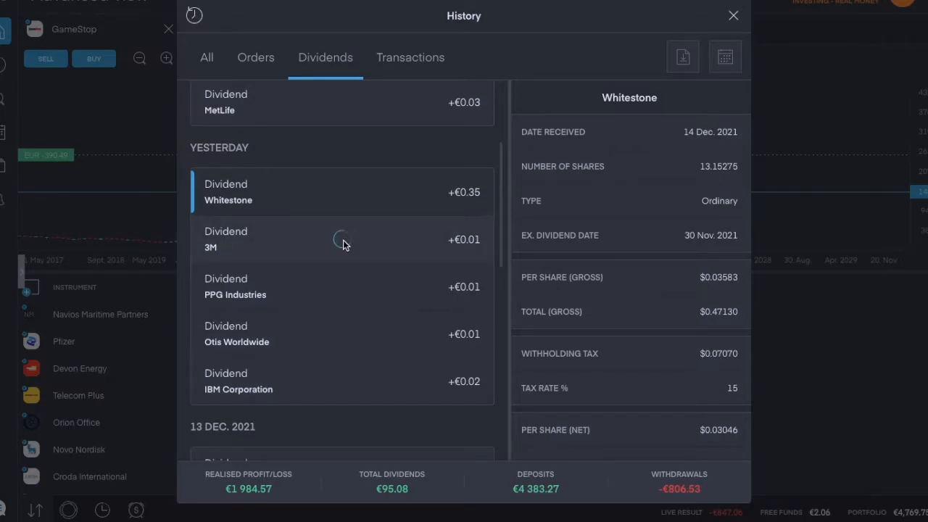
Step: Open the 3M dividend details: paid 14 Dec. 2021, $1.48 gross per share, 15% withholding
click(341, 240)
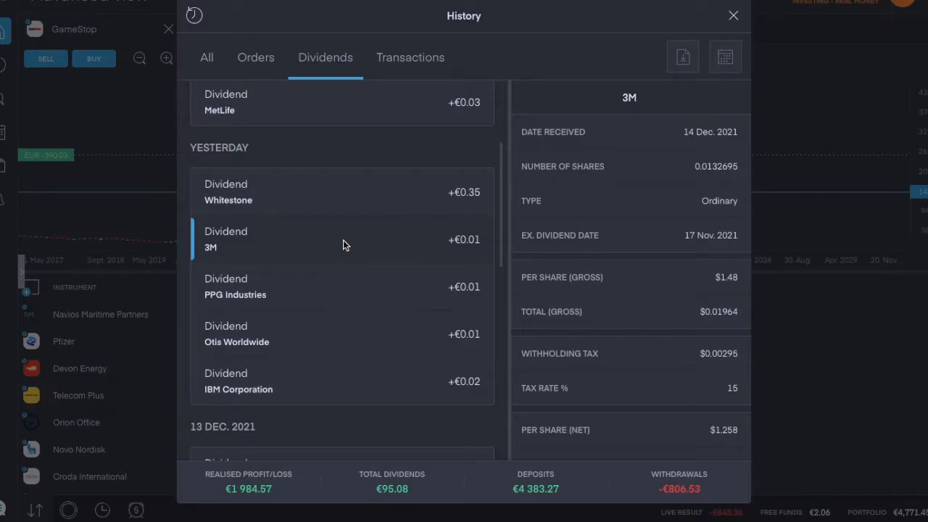
mouse_move(361, 283)
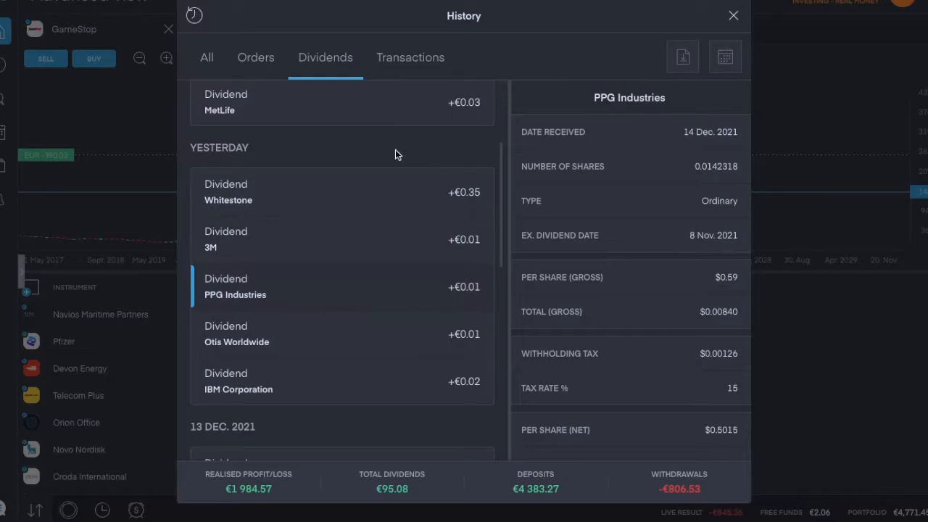
mouse_move(396, 152)
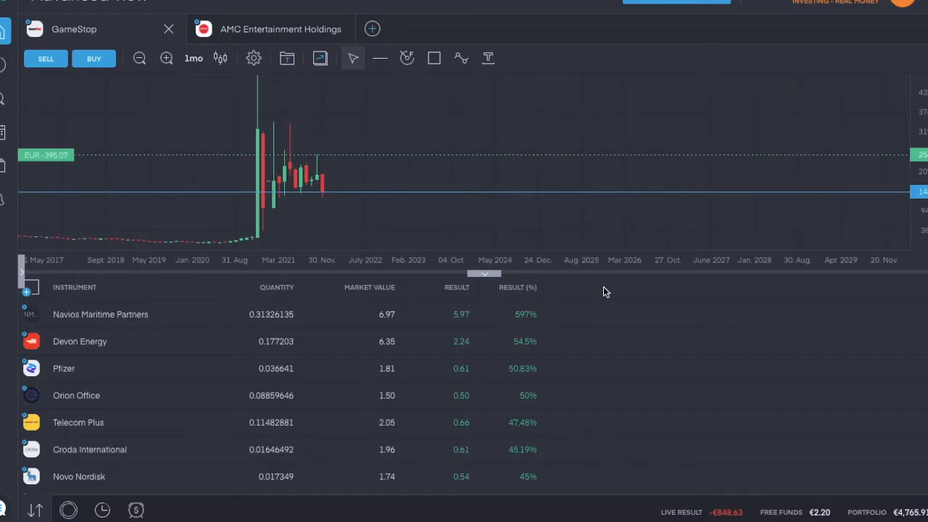
scroll(down, 3)
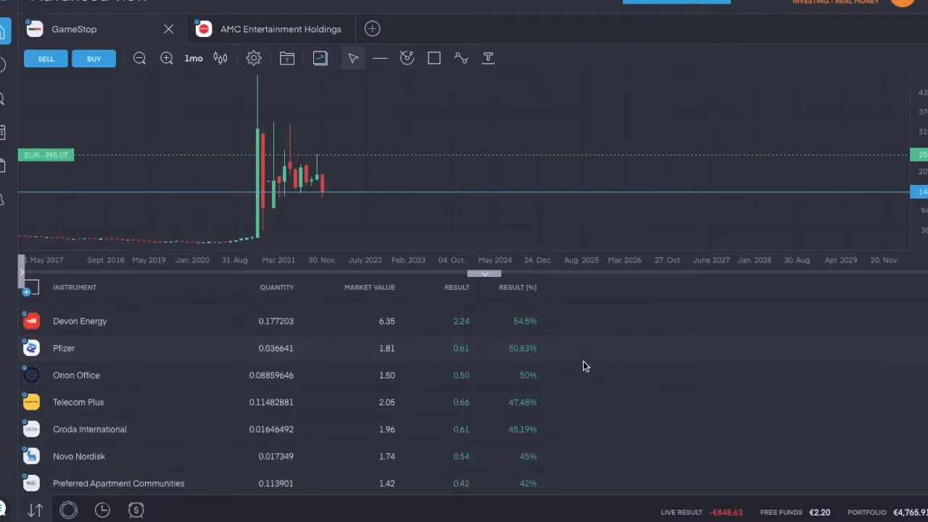
scroll(down, 3)
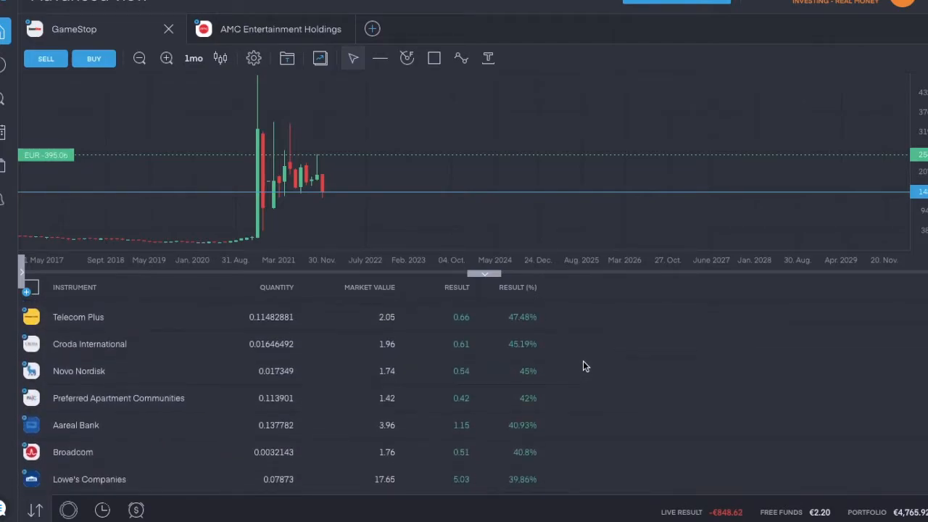
scroll(down, 3)
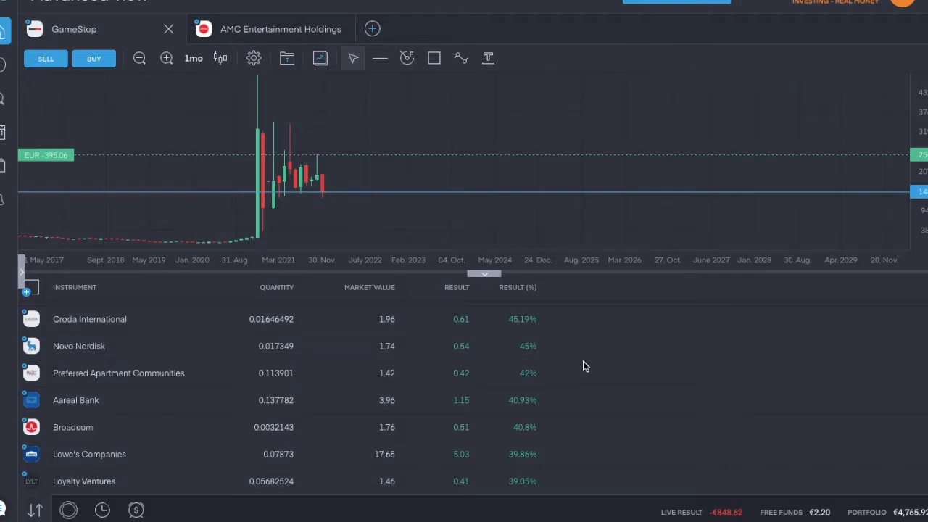
scroll(down, 3)
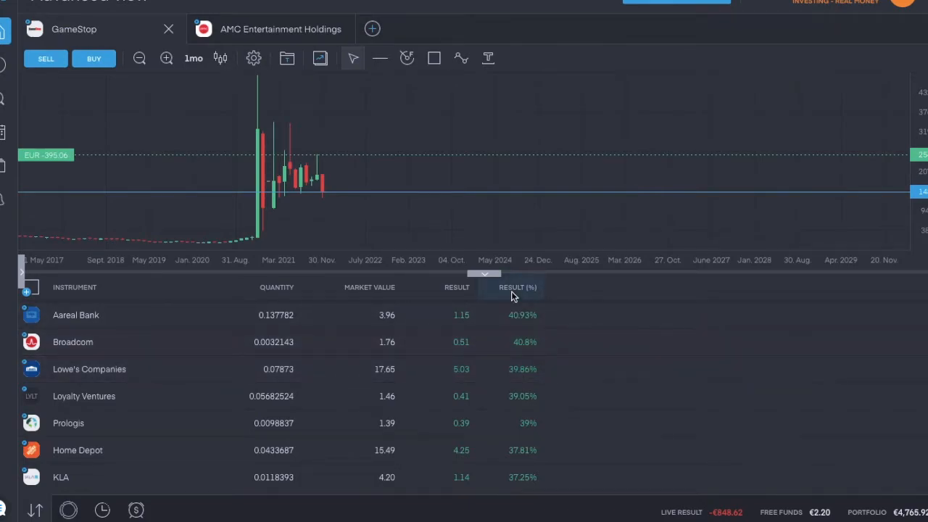
Step: Rank holdings worst return first (AMC at -48.66%) and scroll down to positions near -14%
click(517, 287)
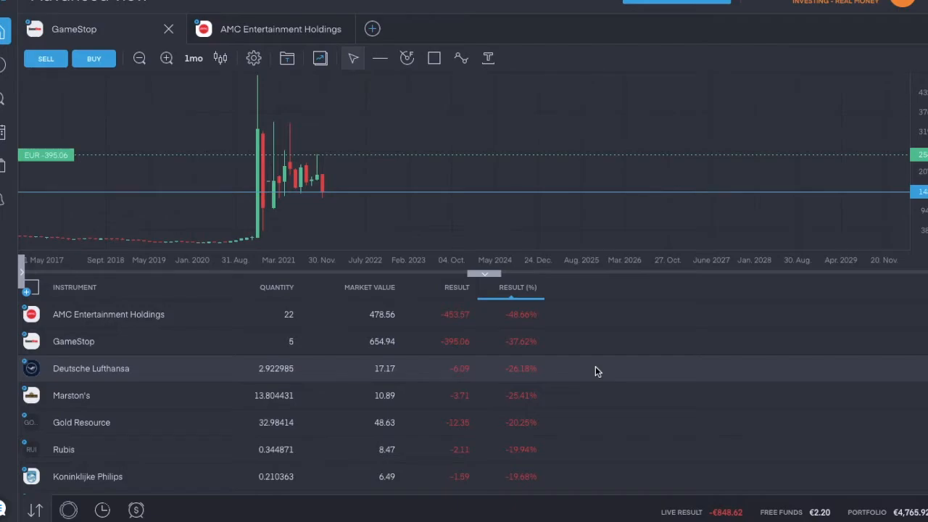
mouse_move(598, 397)
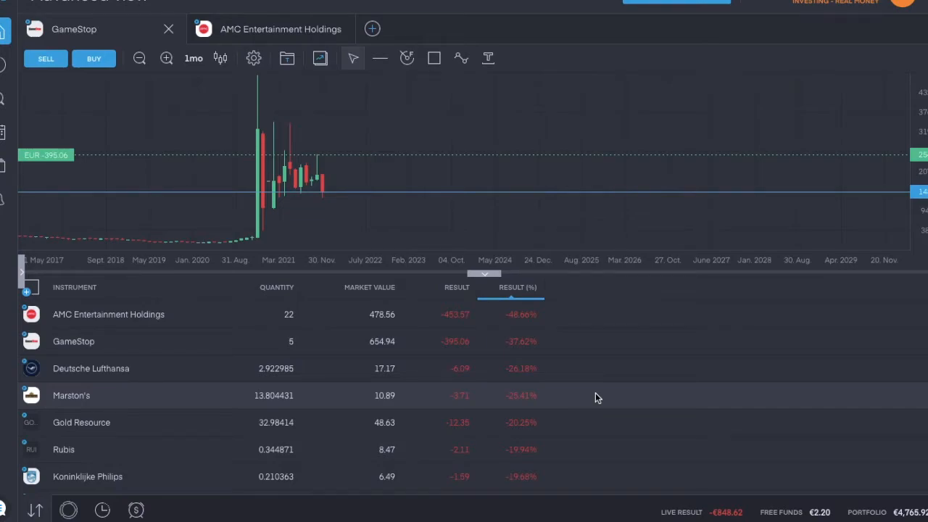
scroll(down, 3)
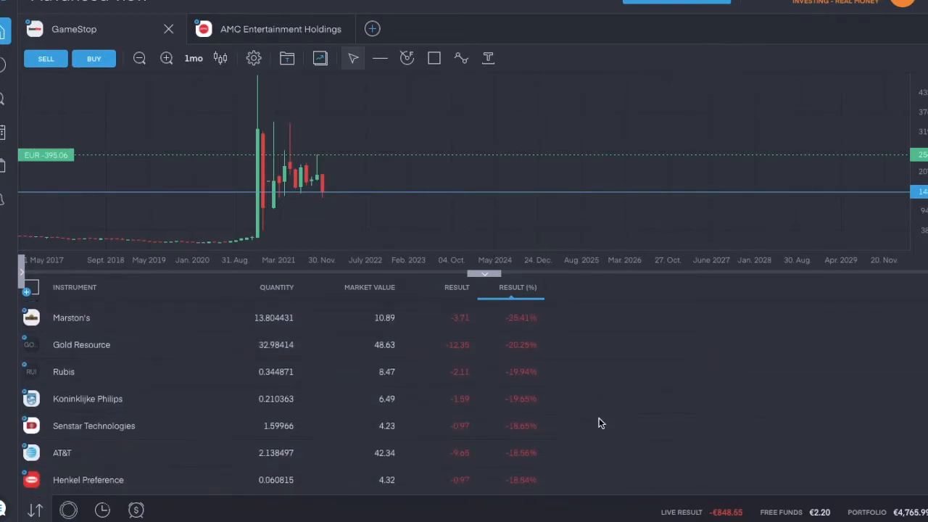
scroll(down, 3)
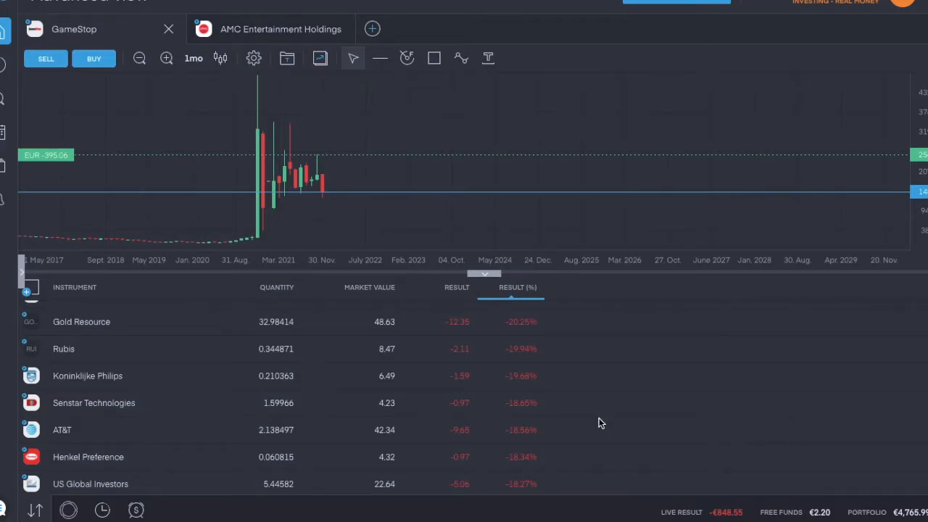
scroll(down, 3)
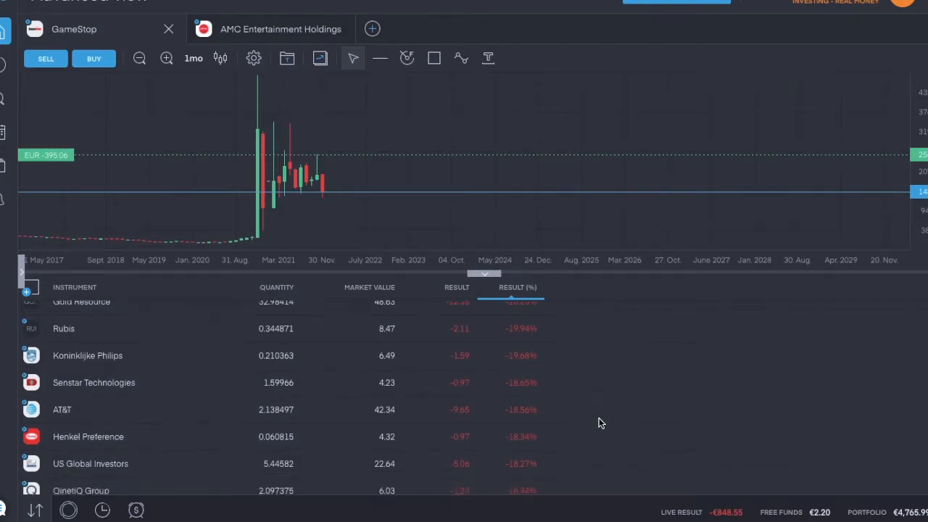
scroll(down, 3)
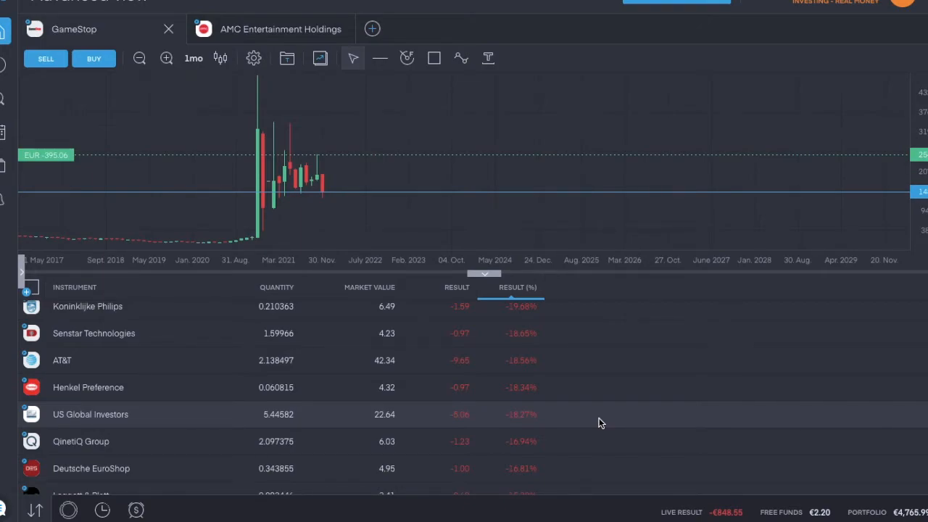
scroll(down, 3)
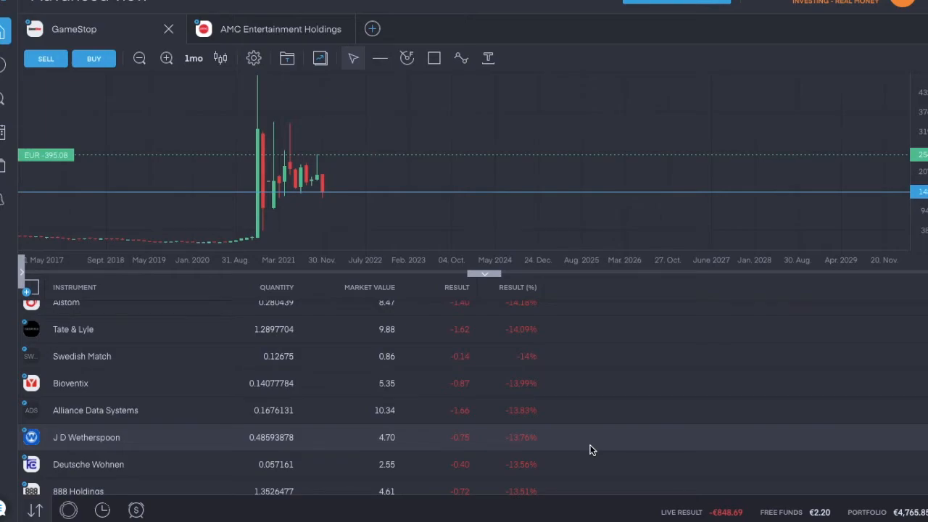
mouse_move(819, 511)
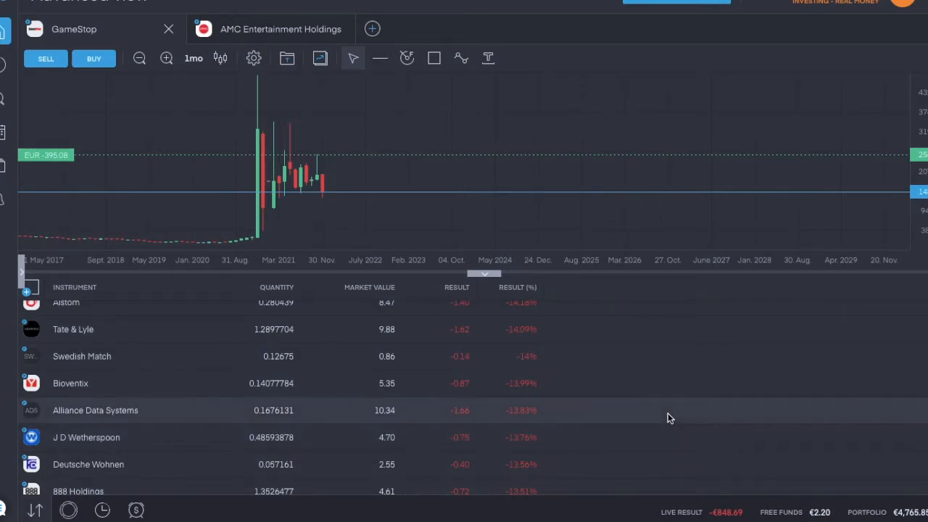
scroll(down, 3)
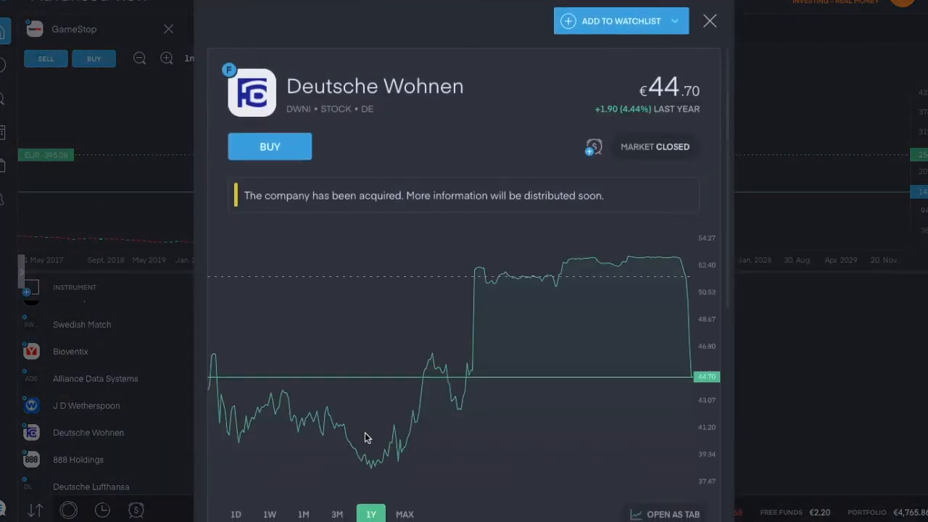
mouse_move(464, 154)
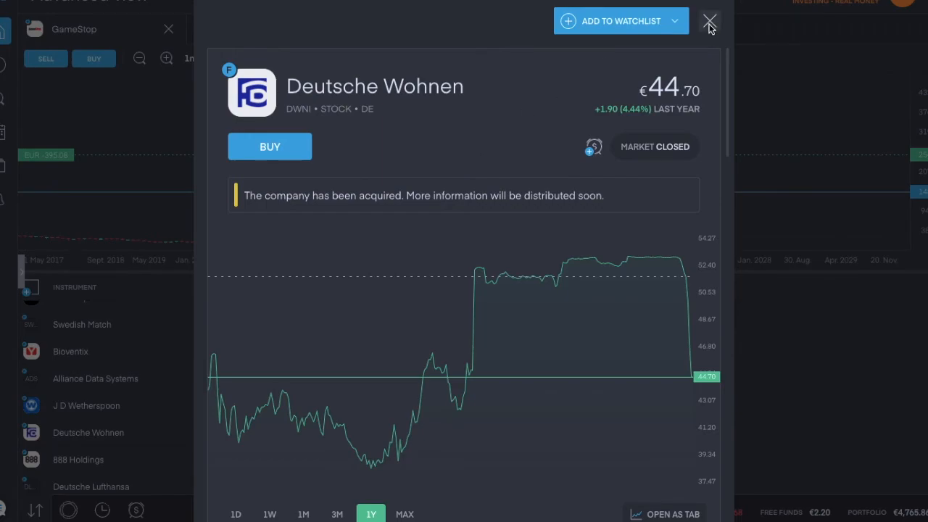
click(709, 22)
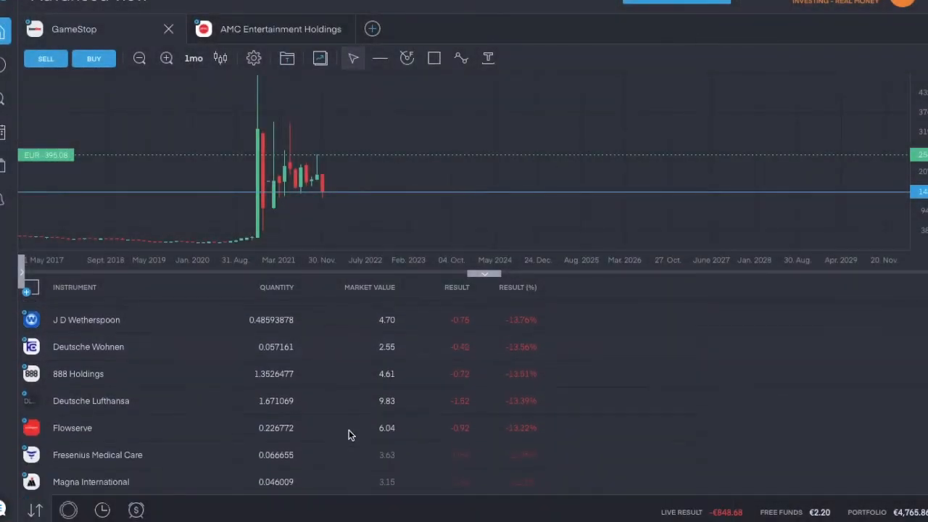
Step: Buy €2.2 of Frontline at market price from the portfolio list
scroll(down, 3)
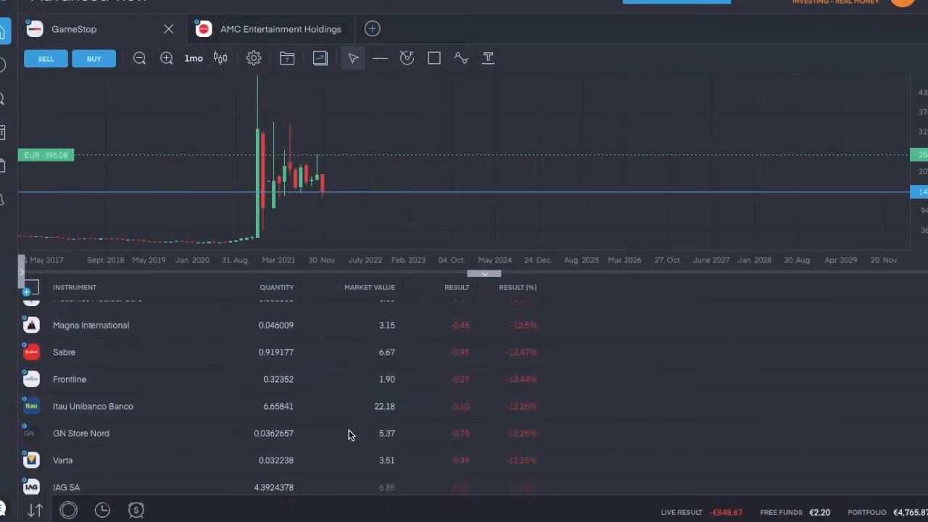
click(70, 378)
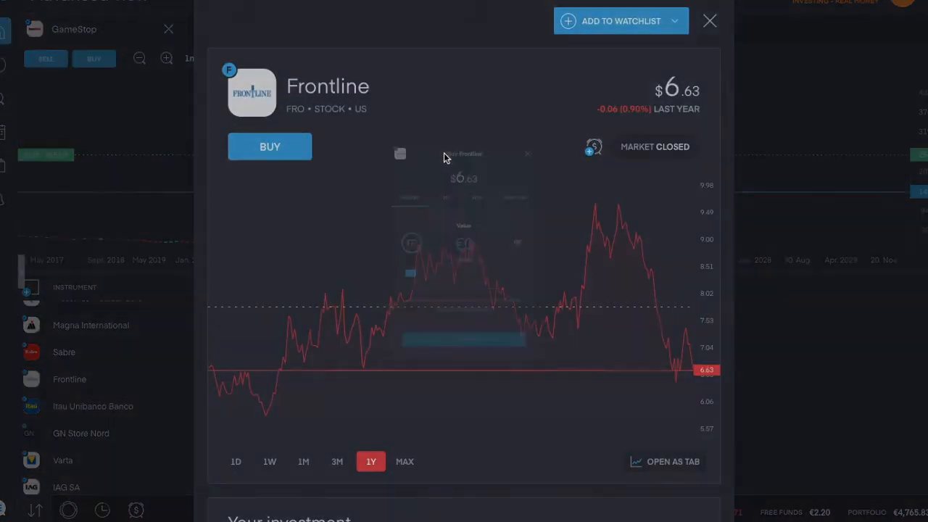
click(270, 147)
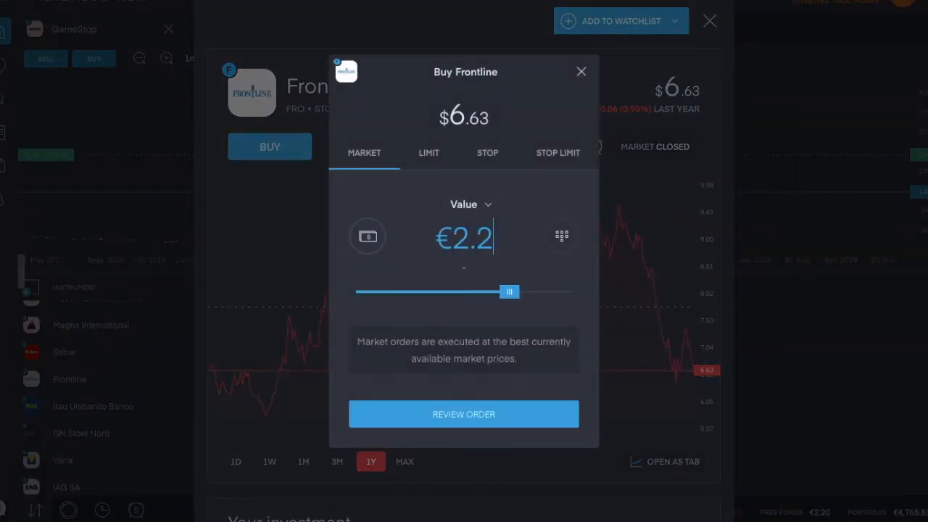
click(581, 71)
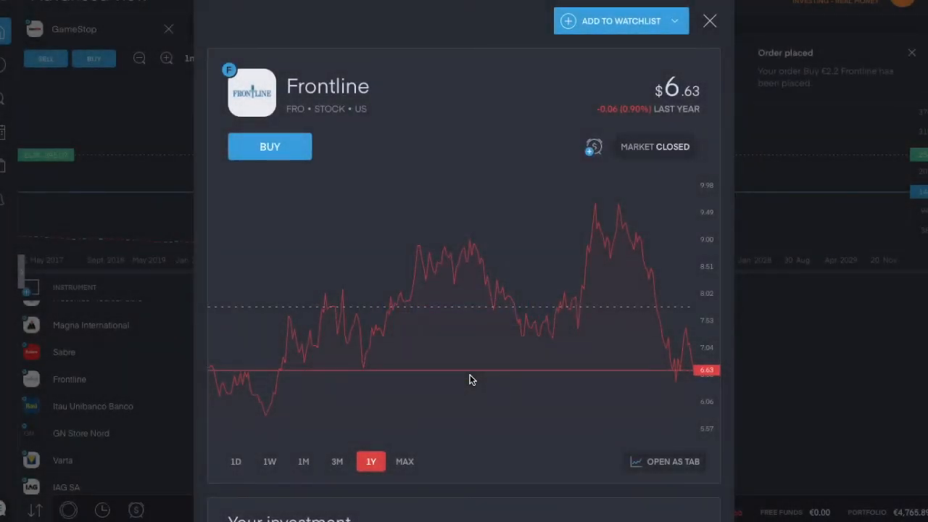
mouse_move(622, 190)
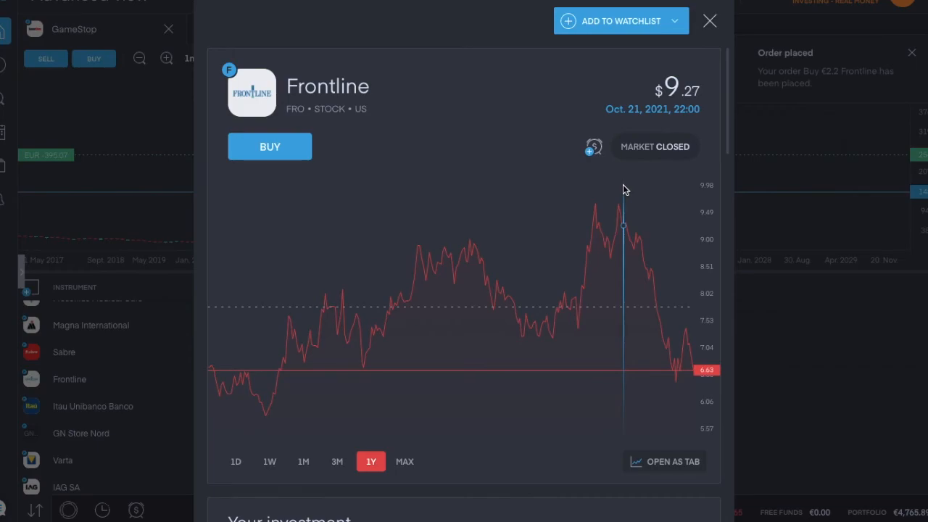